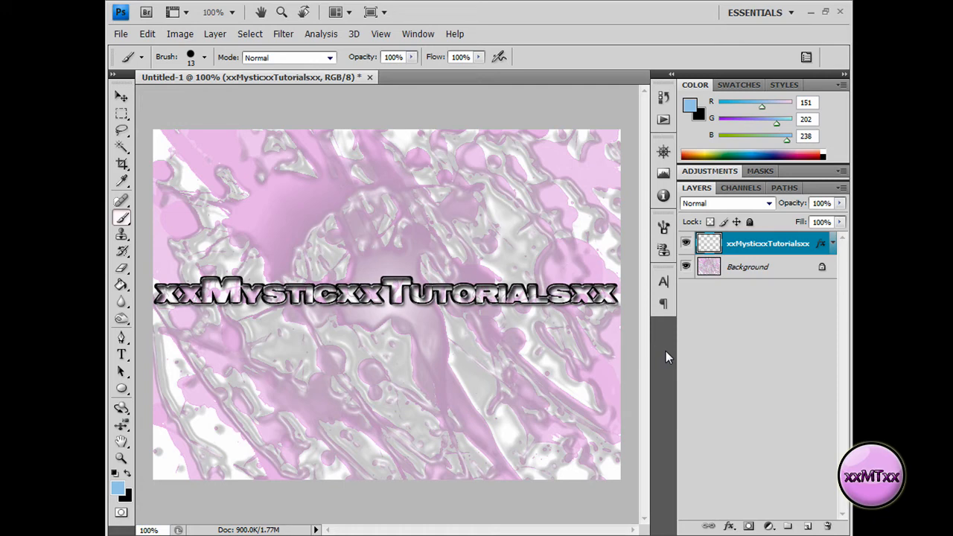
pyautogui.moveTo(361, 193)
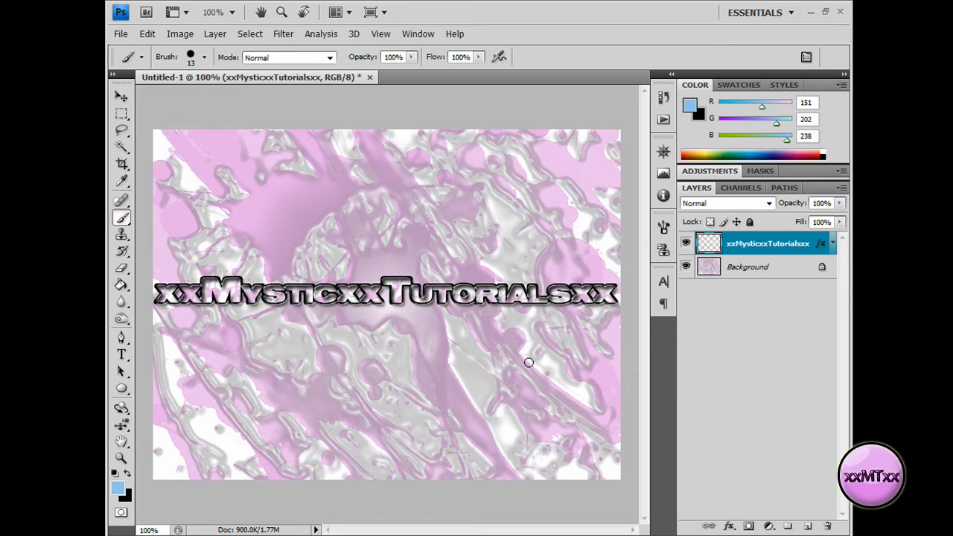
pyautogui.moveTo(235, 292)
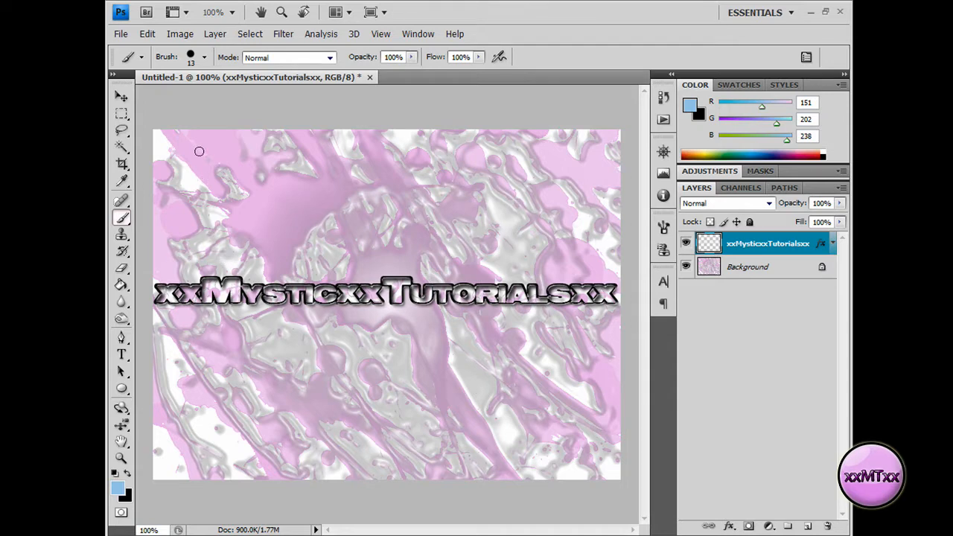
# - Create a new white 640 × 480 px document at 72 ppi
pyautogui.click(120, 33)
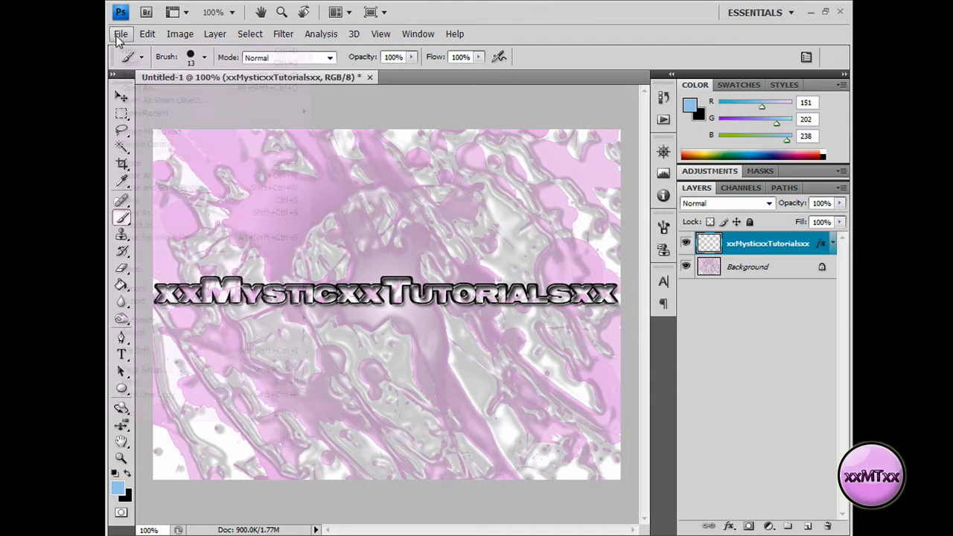
pyautogui.click(132, 50)
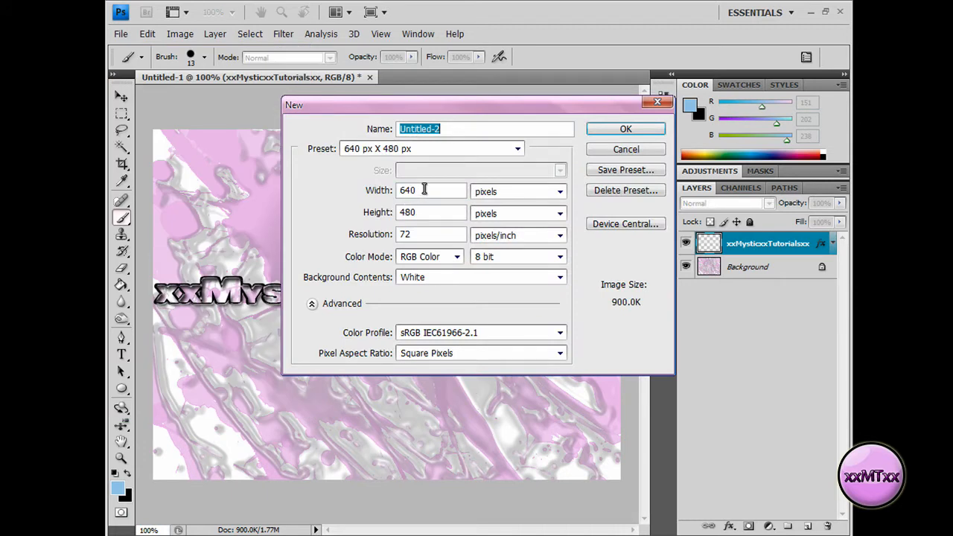
pyautogui.tripleClick(407, 190)
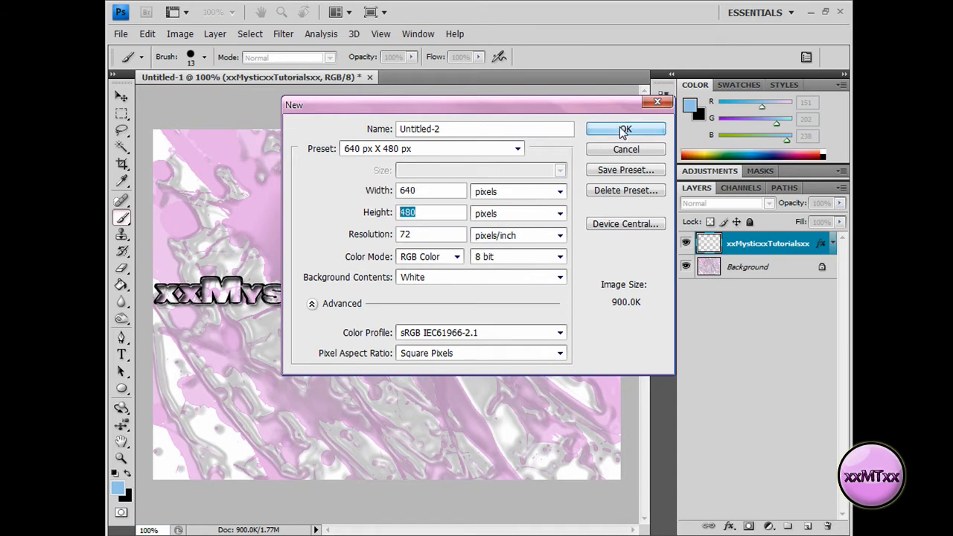
pyautogui.click(626, 129)
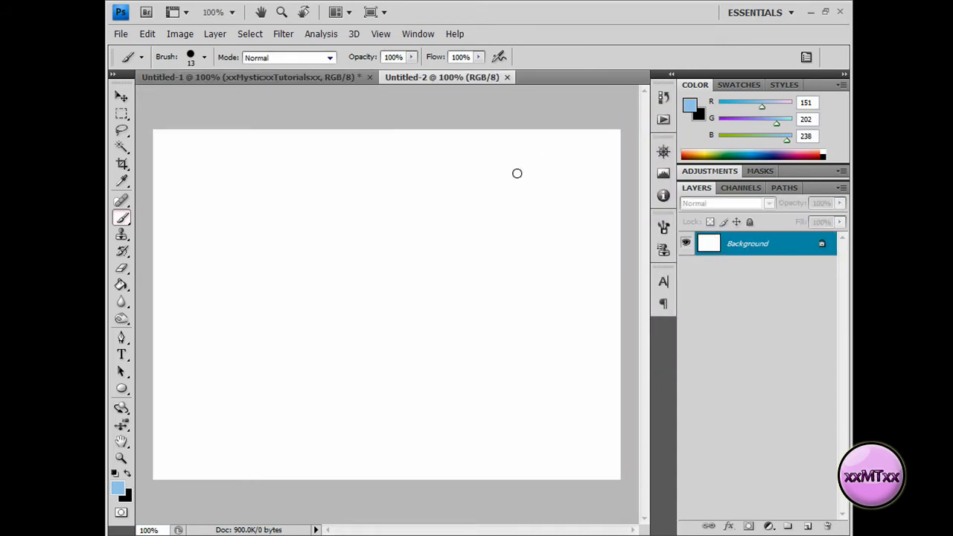
pyautogui.moveTo(191, 222)
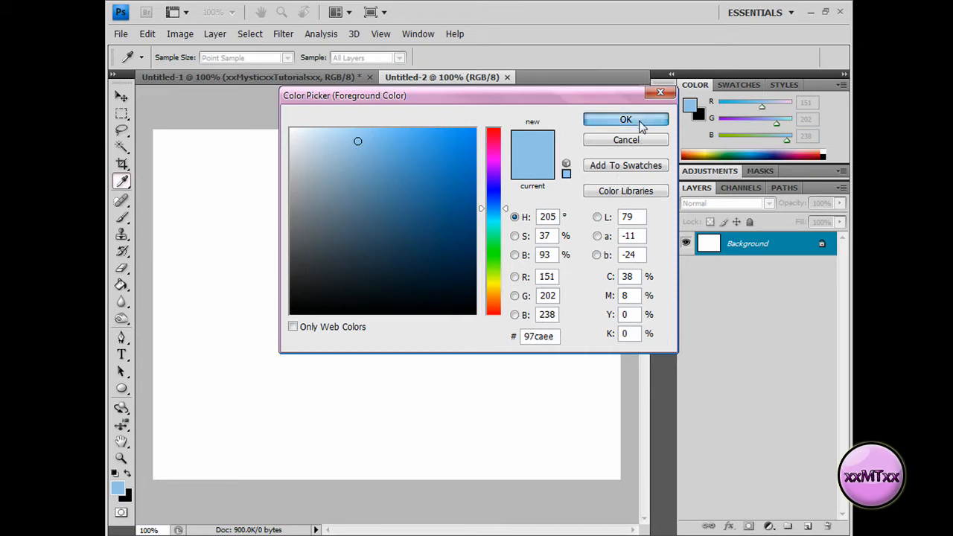
pyautogui.click(626, 119)
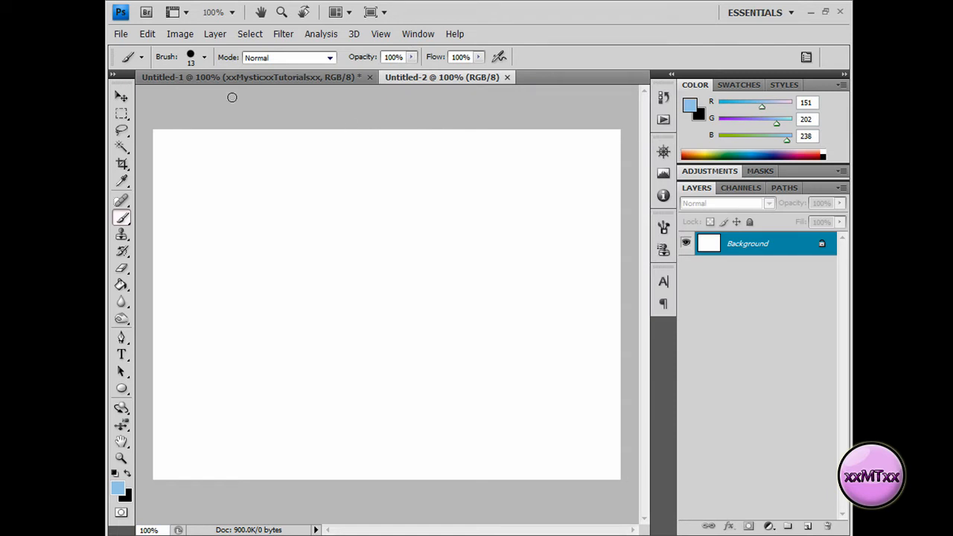
# - Load the Splatter Brush Set from the Brush picker, replacing the current brushes
pyautogui.click(204, 58)
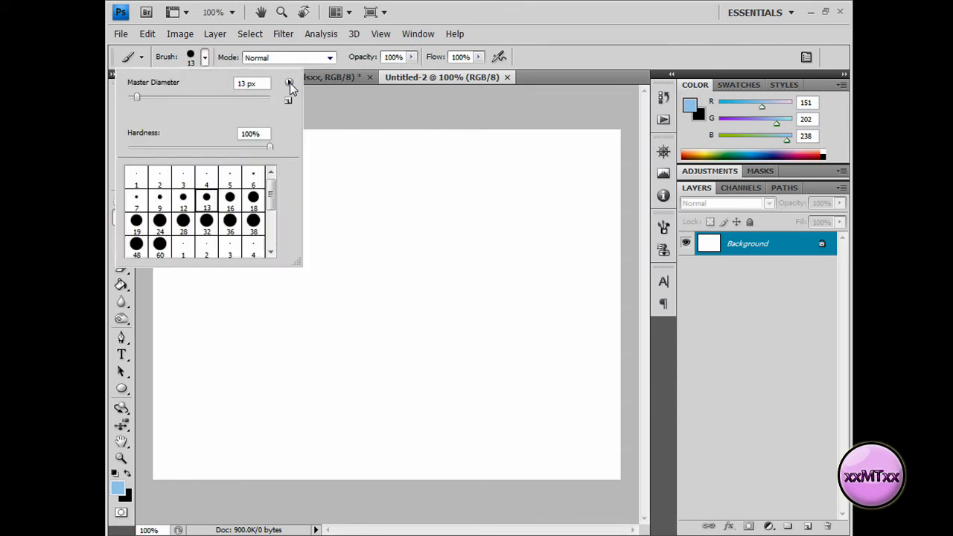
pyautogui.click(289, 82)
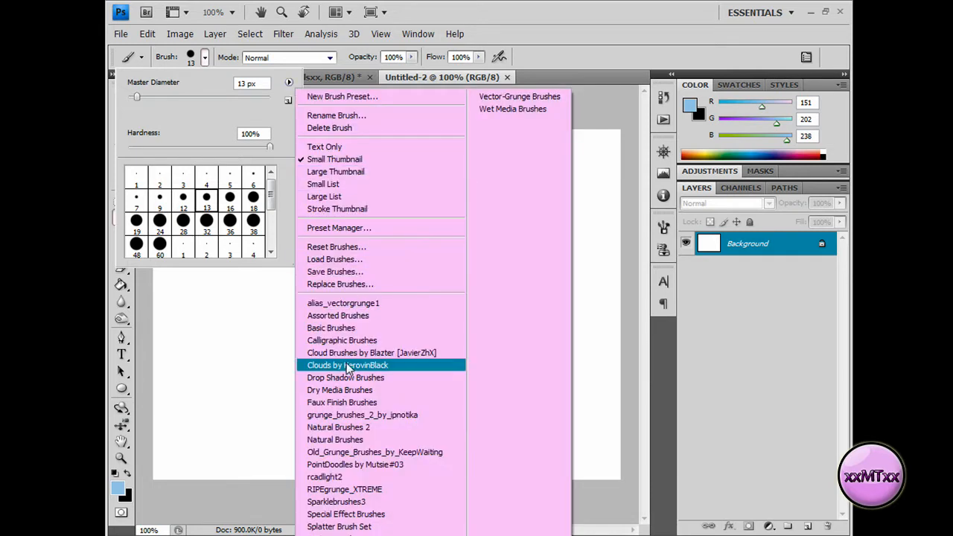
pyautogui.moveTo(339, 526)
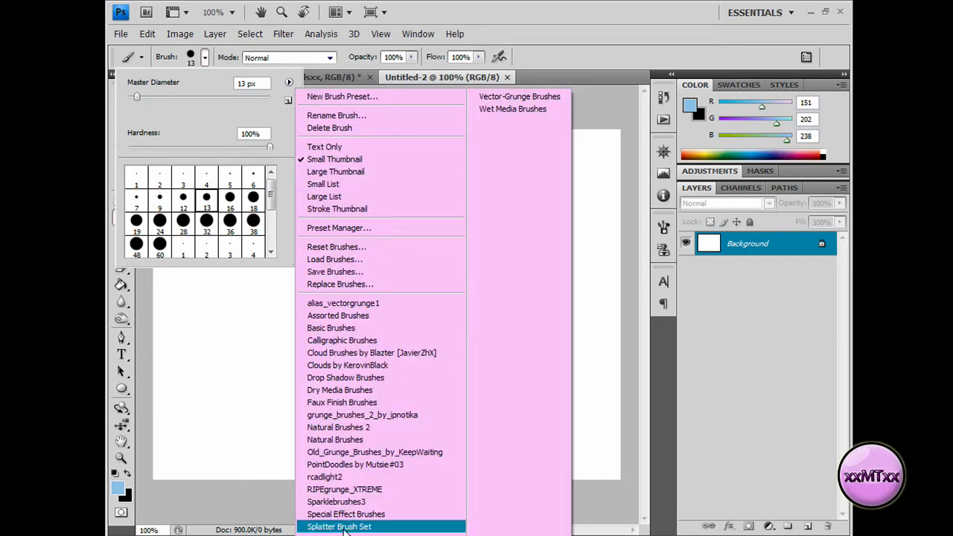
pyautogui.click(339, 527)
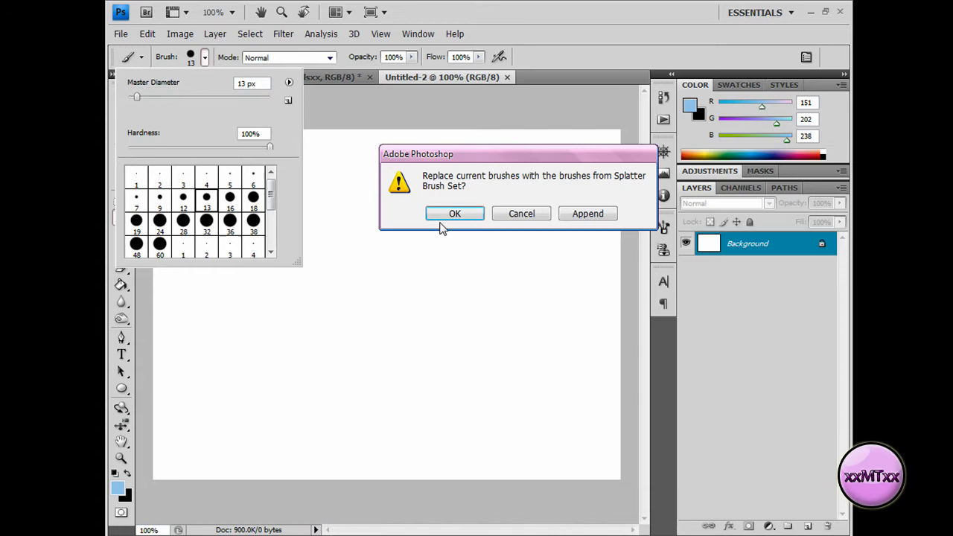
pyautogui.click(455, 214)
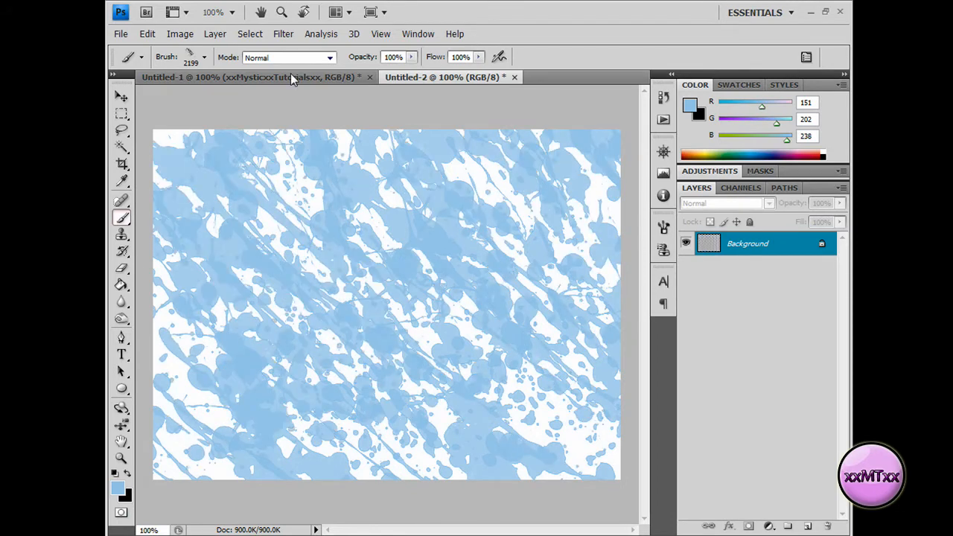
# - Apply Plastic Wrap to the background: highlight strength 11, detail 10, smoothness 8
pyautogui.click(283, 33)
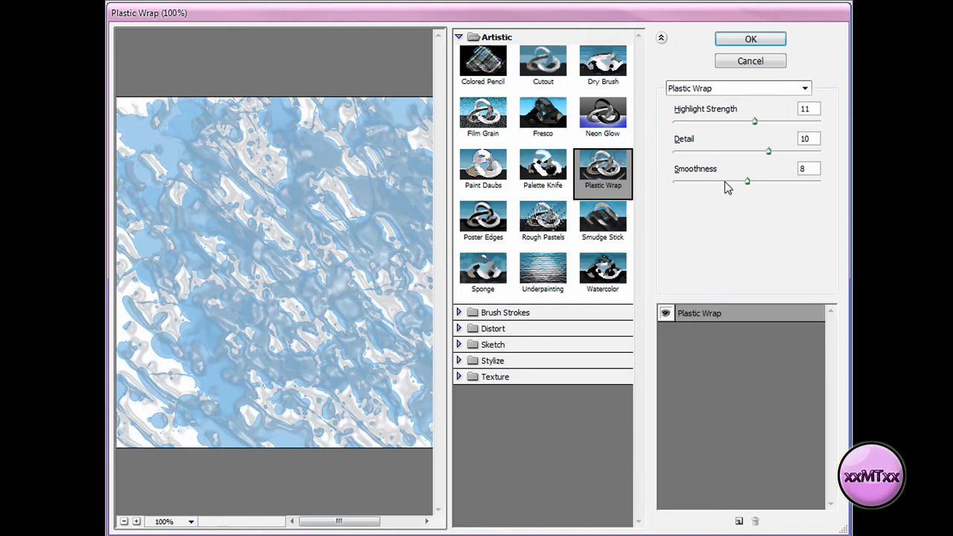
pyautogui.moveTo(689, 119)
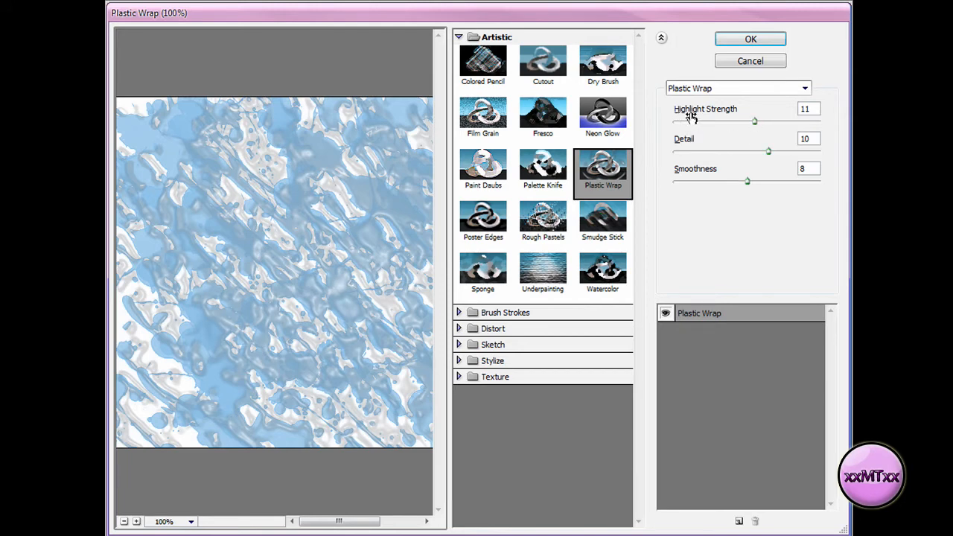
pyautogui.moveTo(754, 148)
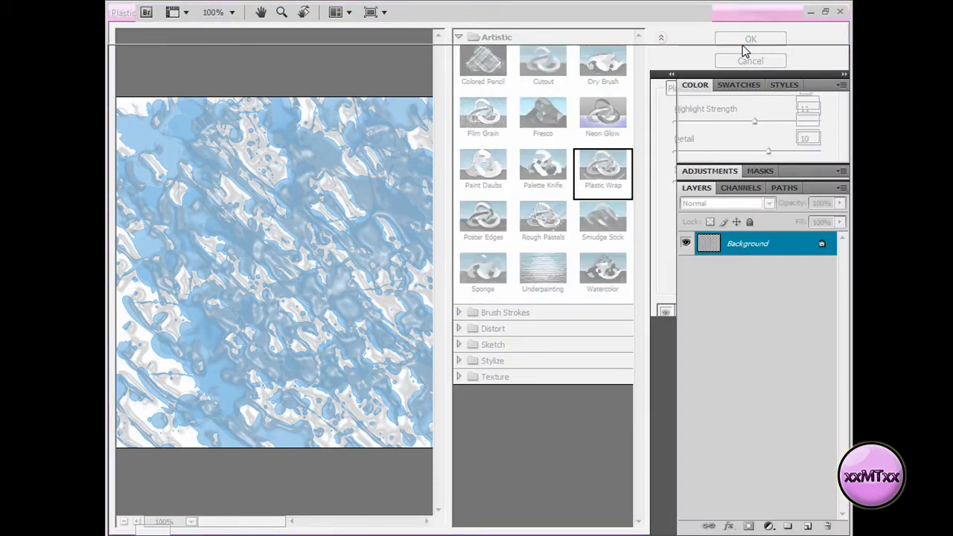
pyautogui.click(750, 38)
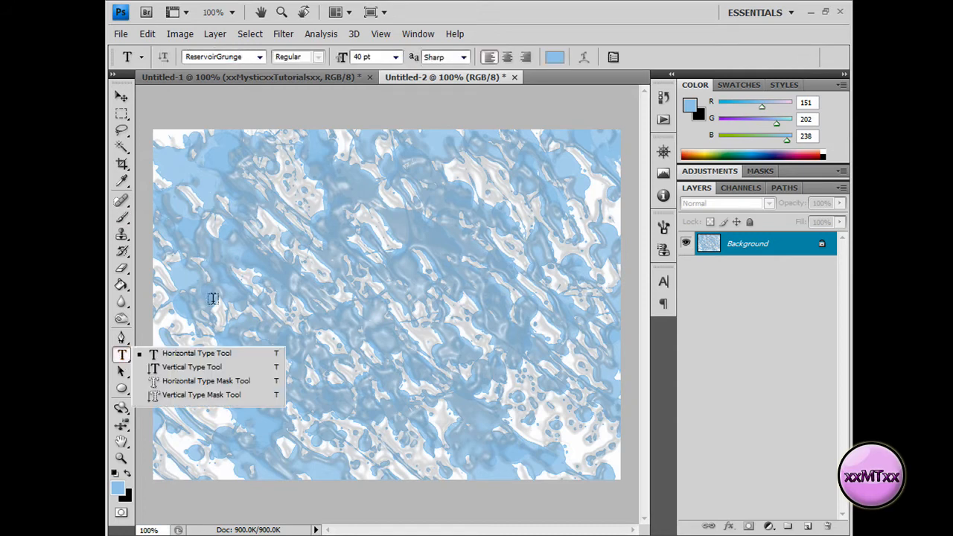
# - Select the Horizontal Type Tool and set the foreground colour to white
pyautogui.click(120, 490)
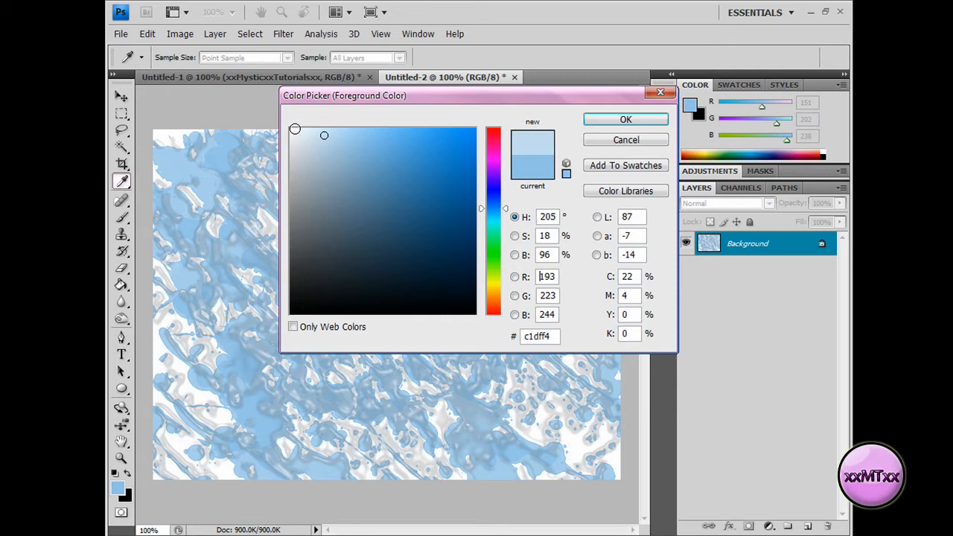
pyautogui.click(625, 119)
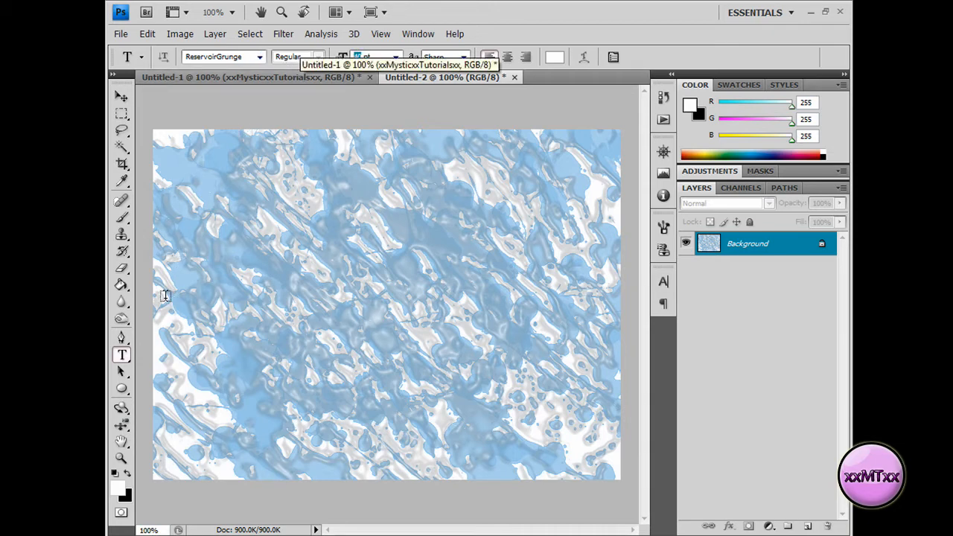
# - Type 'xxMysticxTutorialsxx' at the canvas's left middle, then open the text layer's Layer Style
pyautogui.click(165, 296)
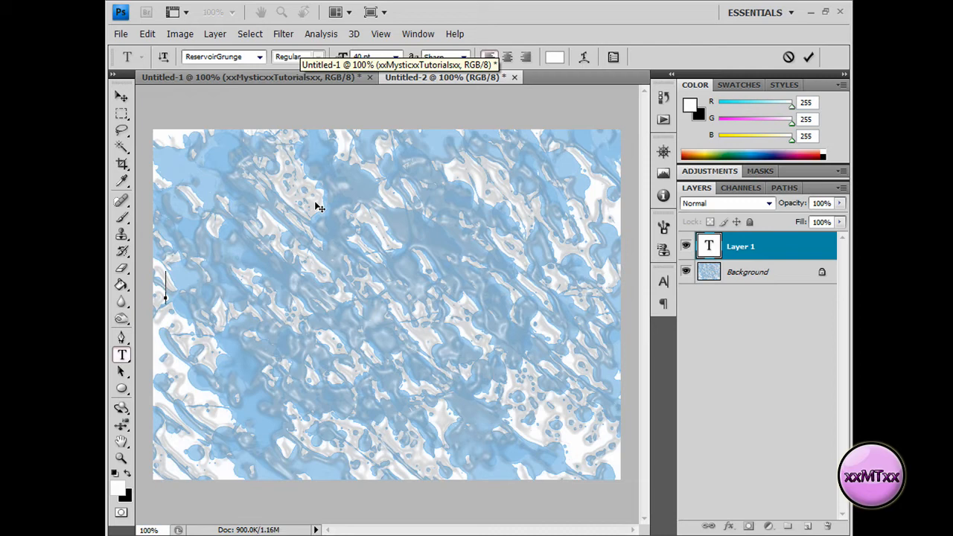
pyautogui.write('xx')
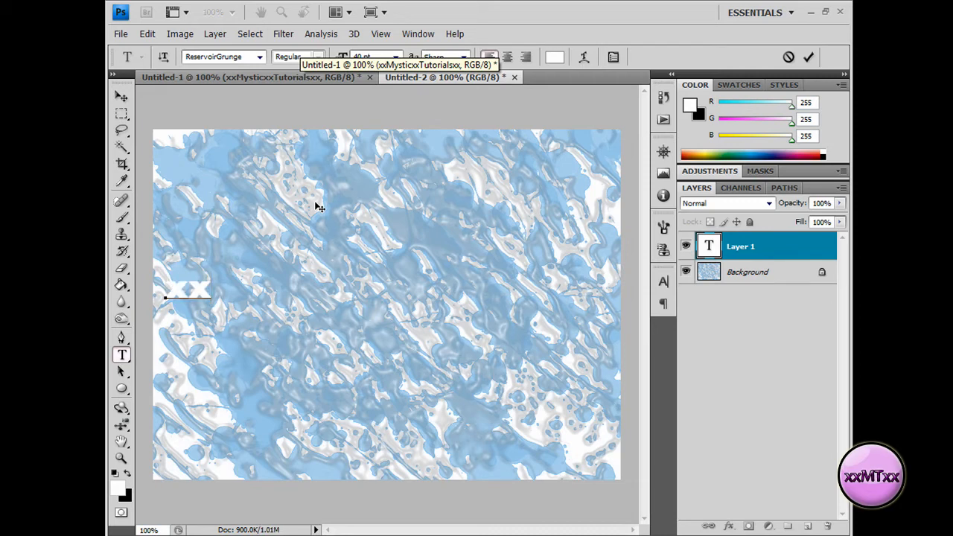
pyautogui.write('xxMysticx')
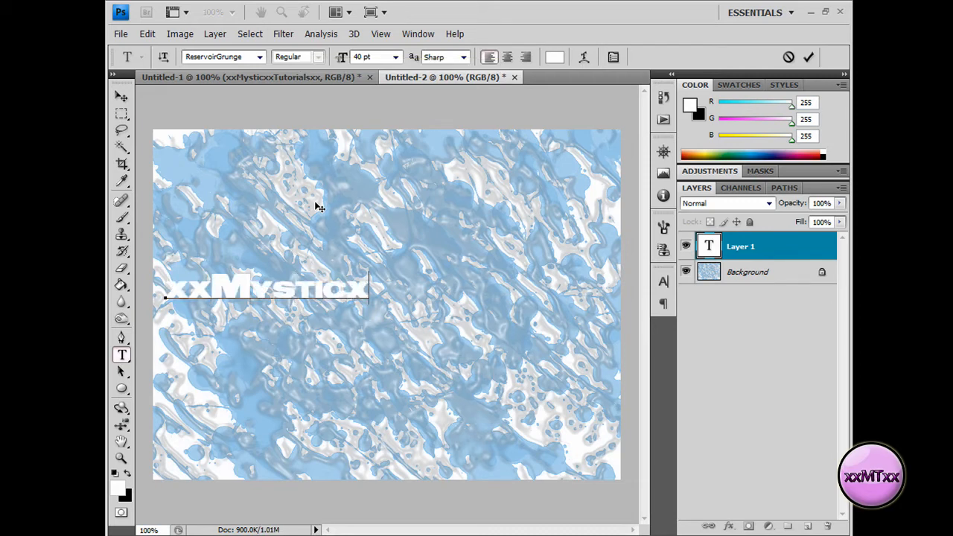
pyautogui.write('Tutorialsxx')
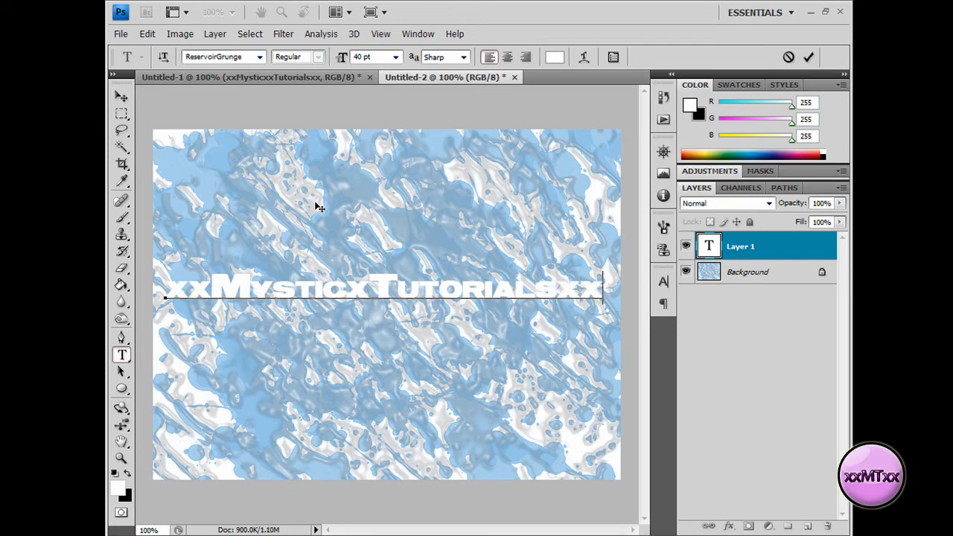
pyautogui.moveTo(548, 276)
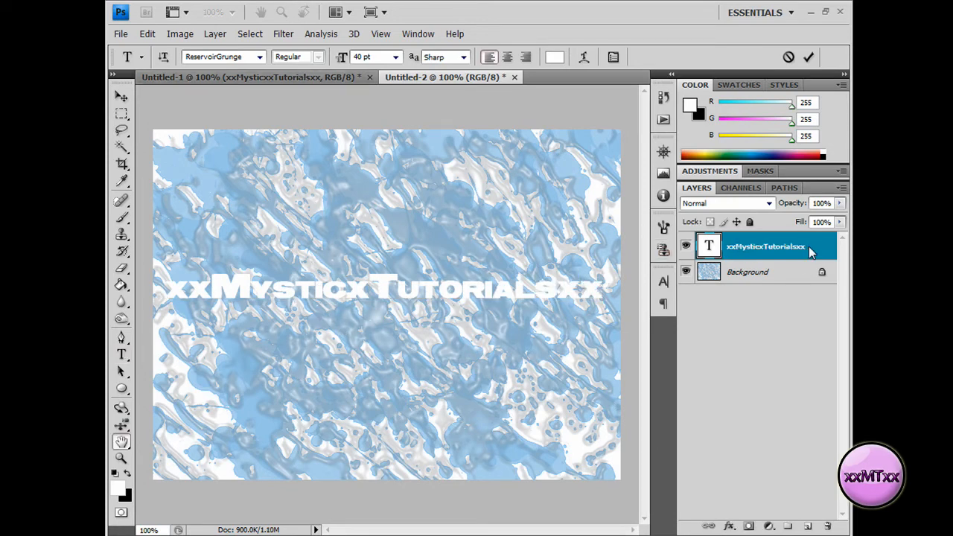
pyautogui.doubleClick(766, 246)
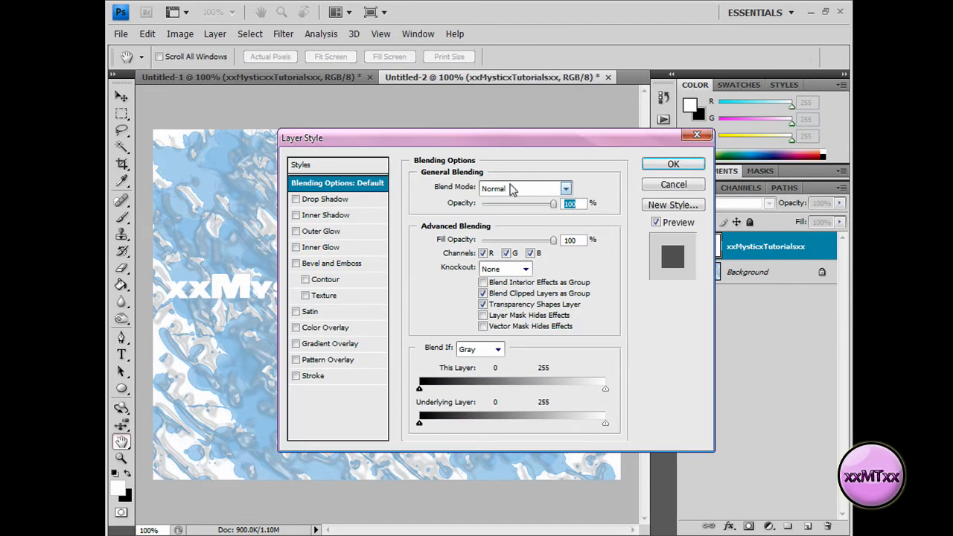
pyautogui.moveTo(755, 245)
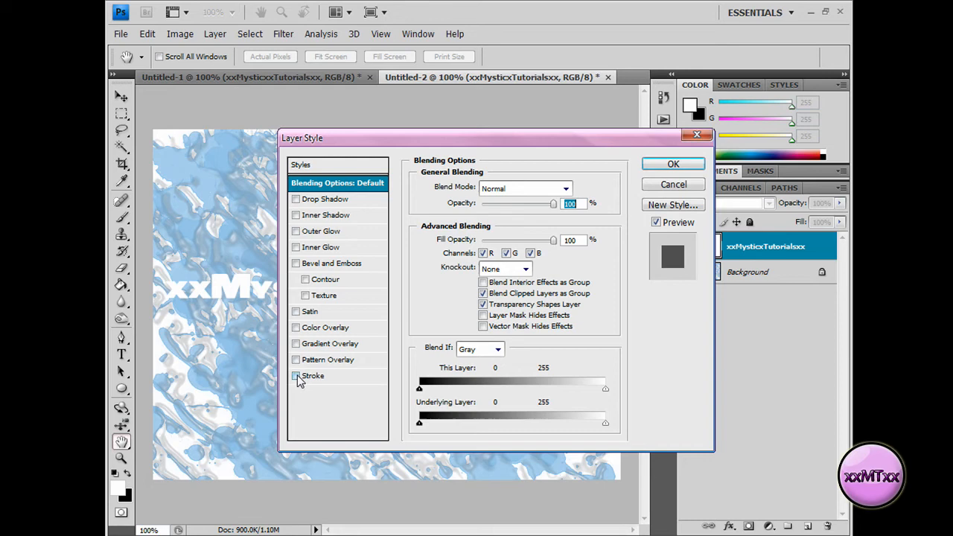
# - Add a 3 px black Outside stroke to the text layer
pyautogui.click(296, 375)
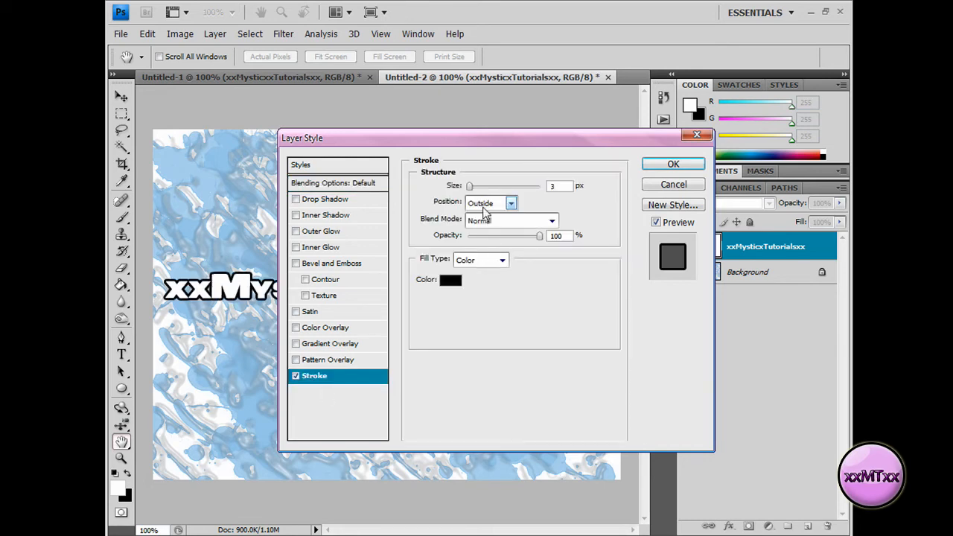
pyautogui.click(673, 164)
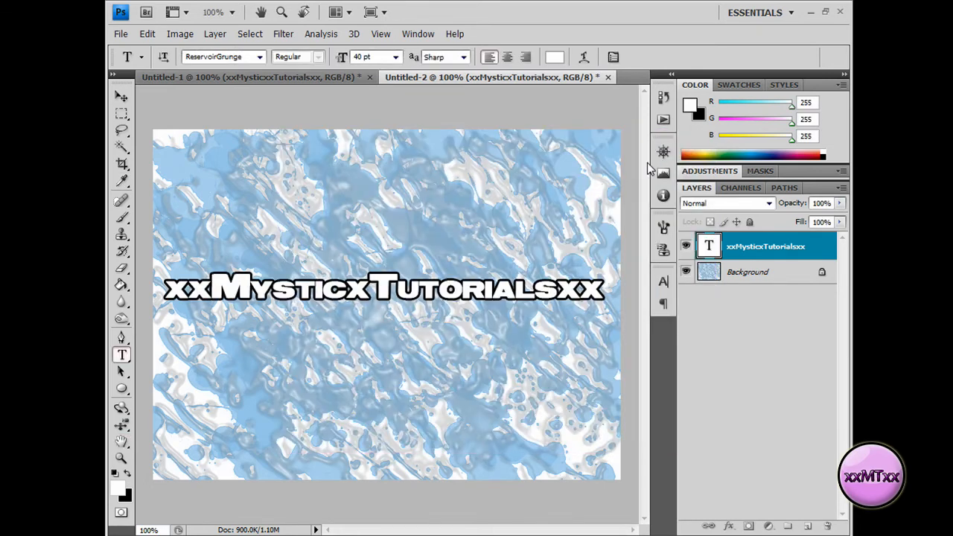
# - Rasterize the xxMysticxTutorialsxx type layer via its Layers panel context menu
pyautogui.click(823, 246)
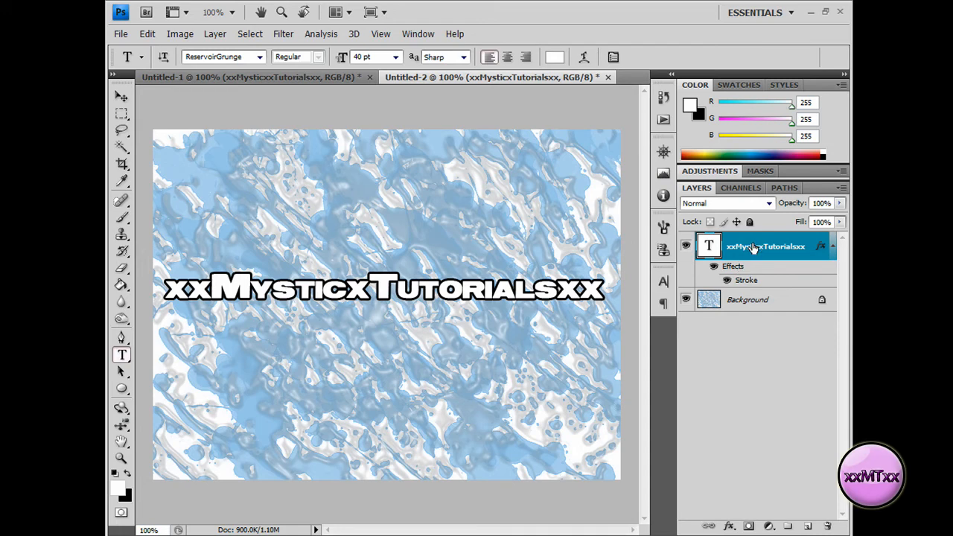
pyautogui.rightClick(765, 247)
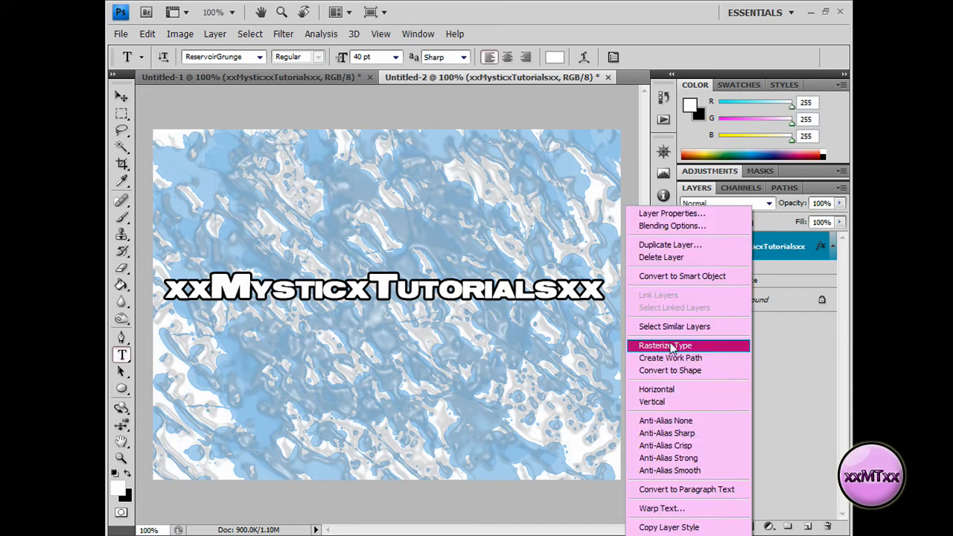
pyautogui.click(664, 345)
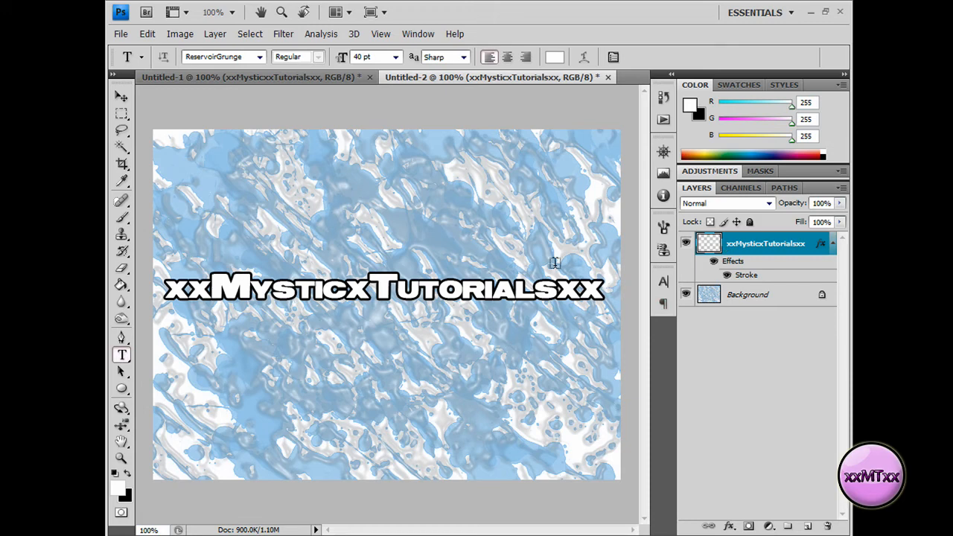
pyautogui.moveTo(147, 292)
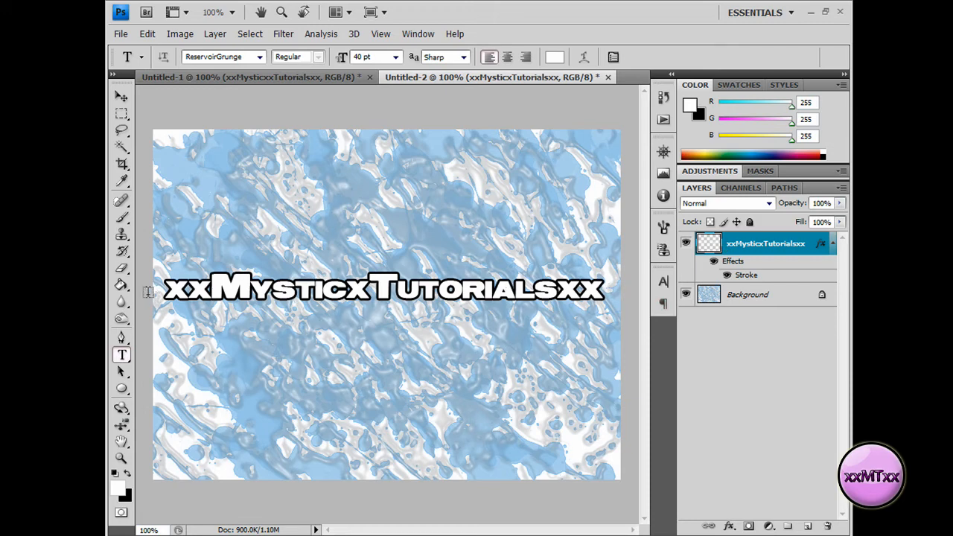
pyautogui.moveTo(187, 325)
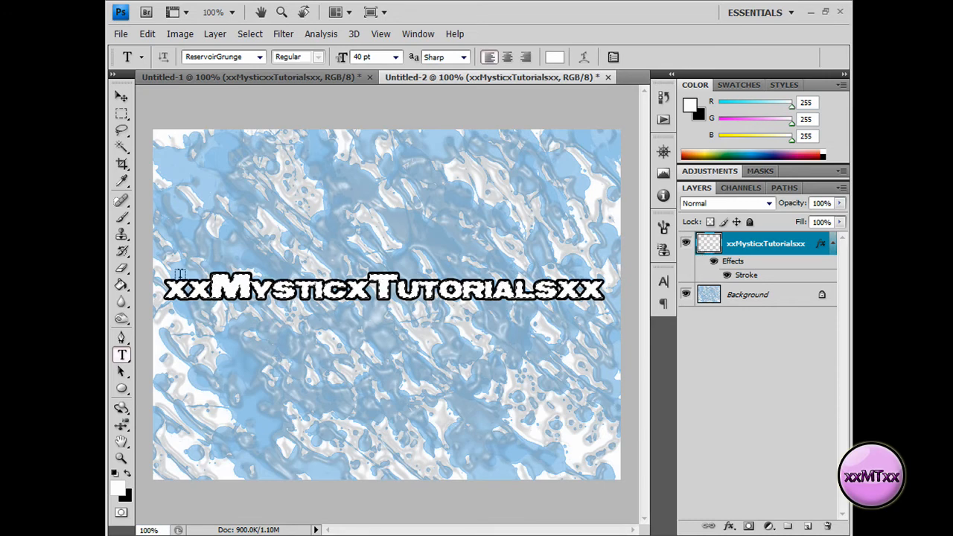
# - Switch to the Brush tool and set the foreground colour to light blue #97caee
pyautogui.click(122, 218)
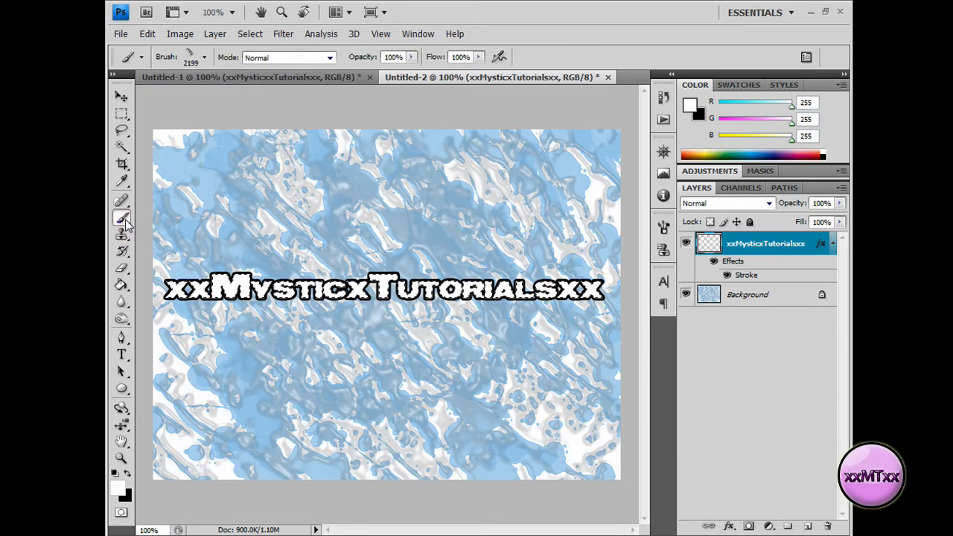
pyautogui.click(117, 483)
pyautogui.write('97')
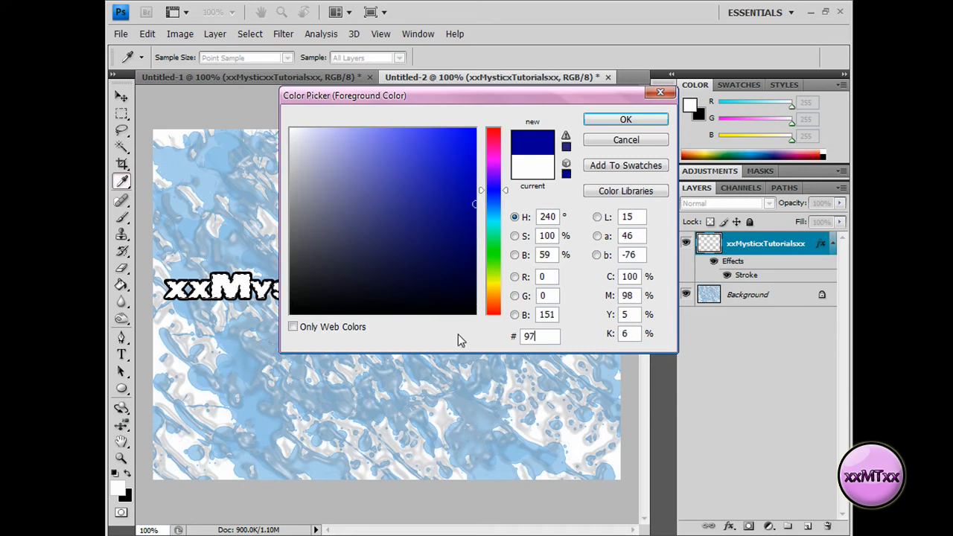
pyautogui.click(358, 141)
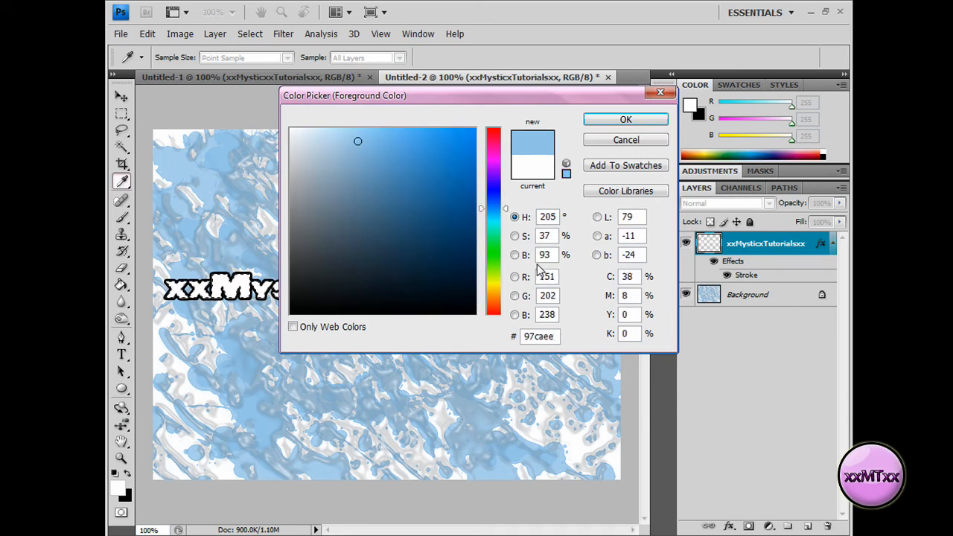
pyautogui.click(625, 119)
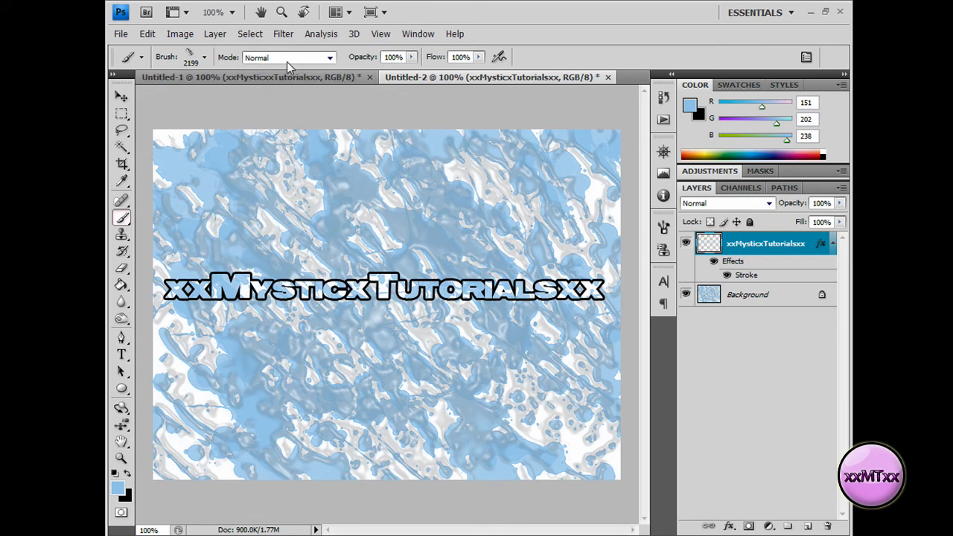
# - Apply Filter > Artistic > Plastic Wrap to the blue-mottled letters
pyautogui.click(282, 34)
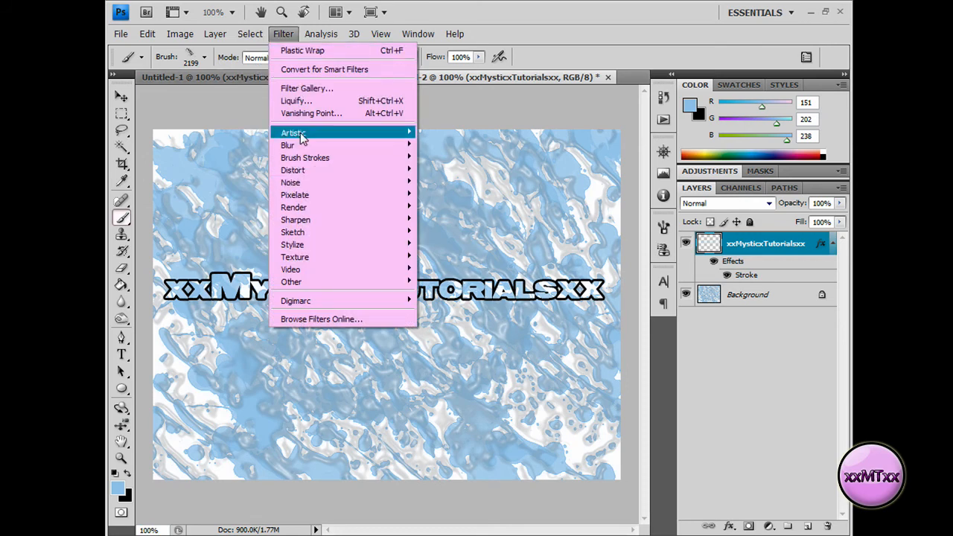
pyautogui.moveTo(462, 237)
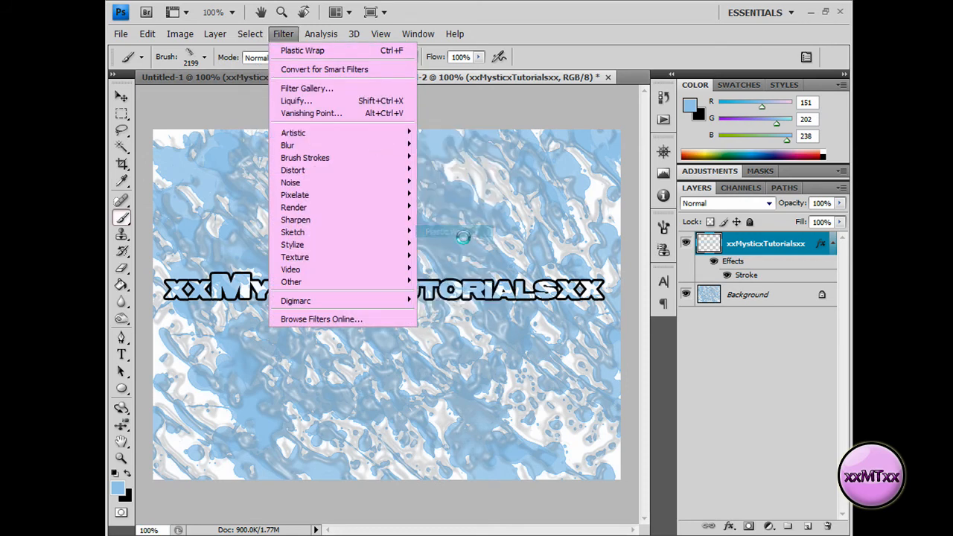
pyautogui.click(302, 50)
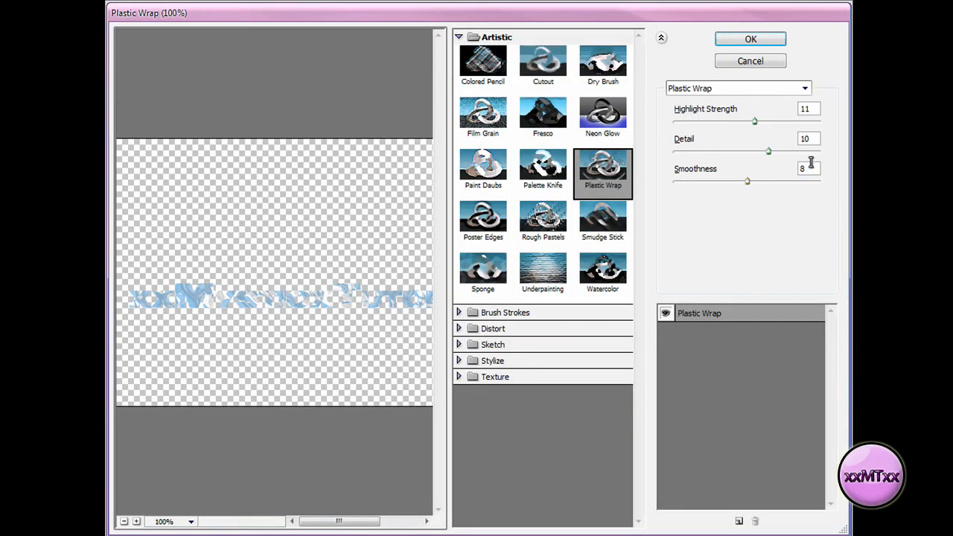
pyautogui.click(750, 39)
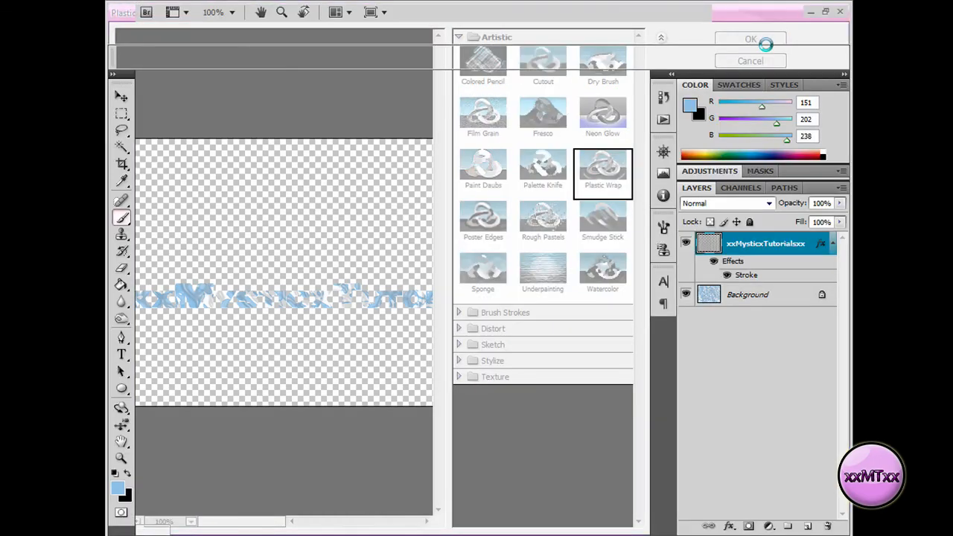
pyautogui.click(750, 39)
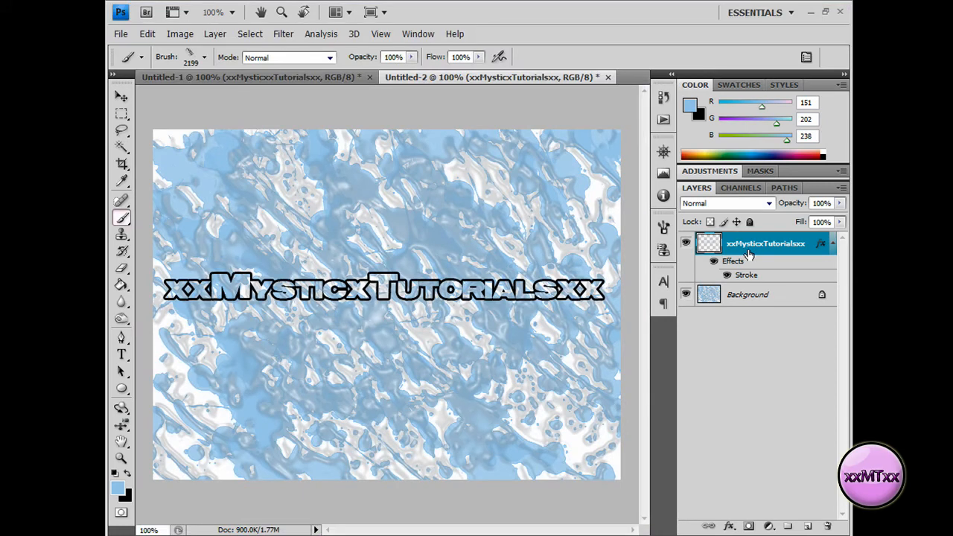
pyautogui.moveTo(808, 250)
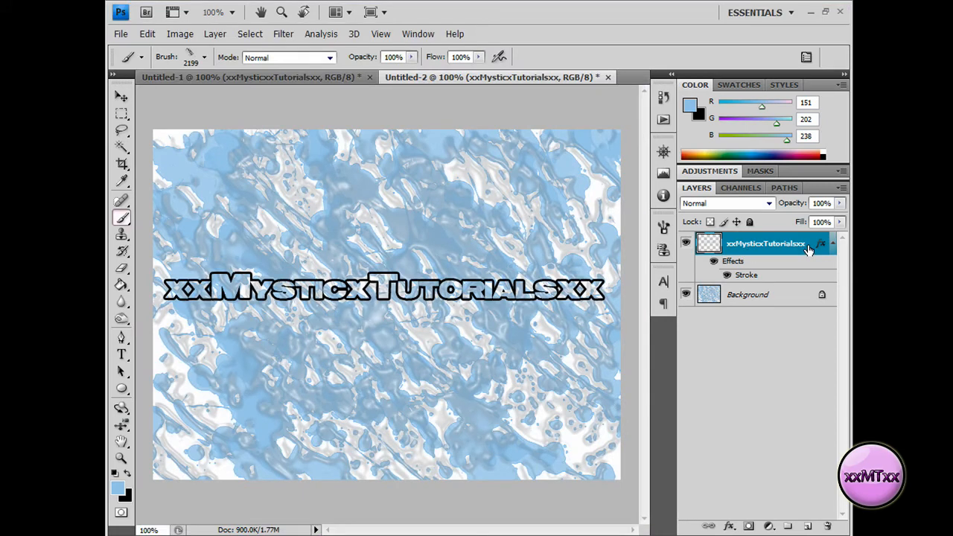
# - Open the text layer's Blending Options and enable Drop Shadow and Inner Shadow
pyautogui.rightClick(765, 243)
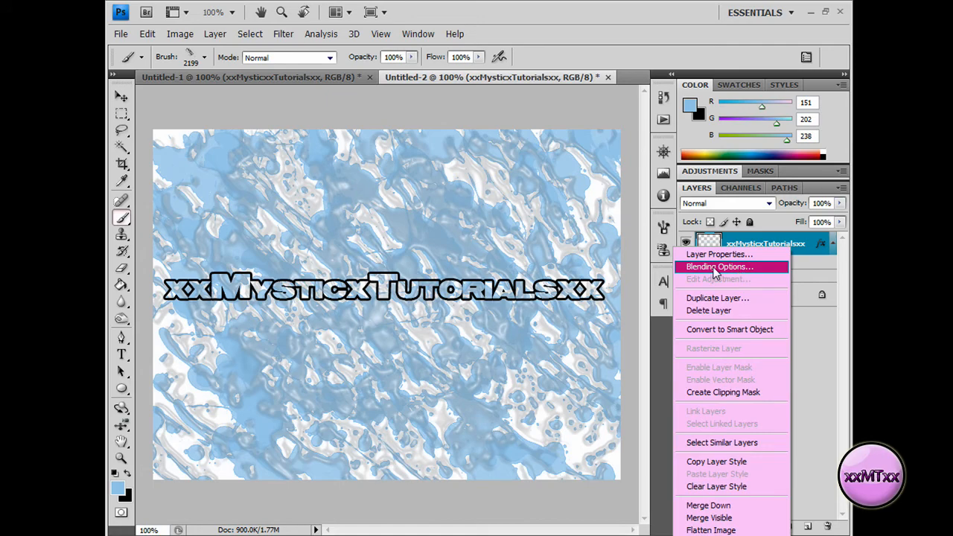
pyautogui.click(717, 267)
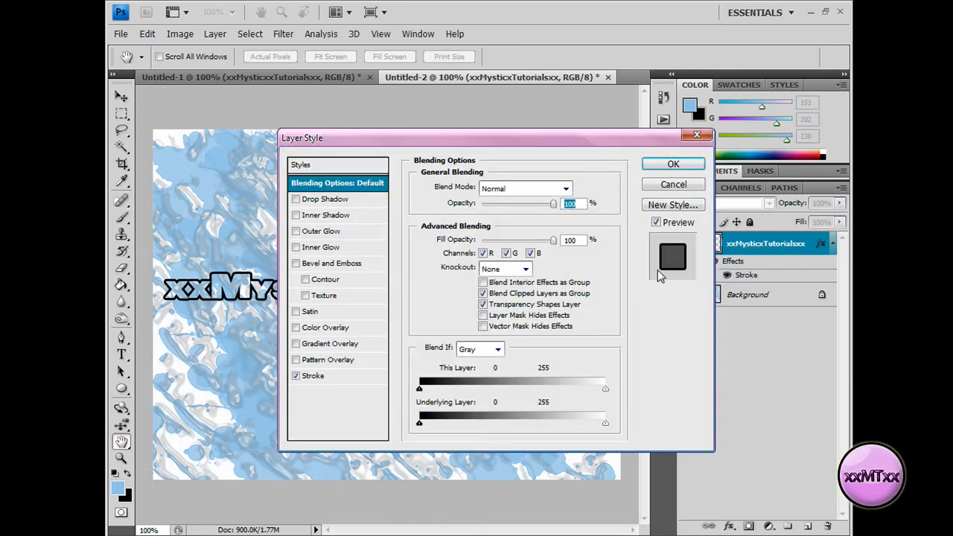
pyautogui.click(326, 199)
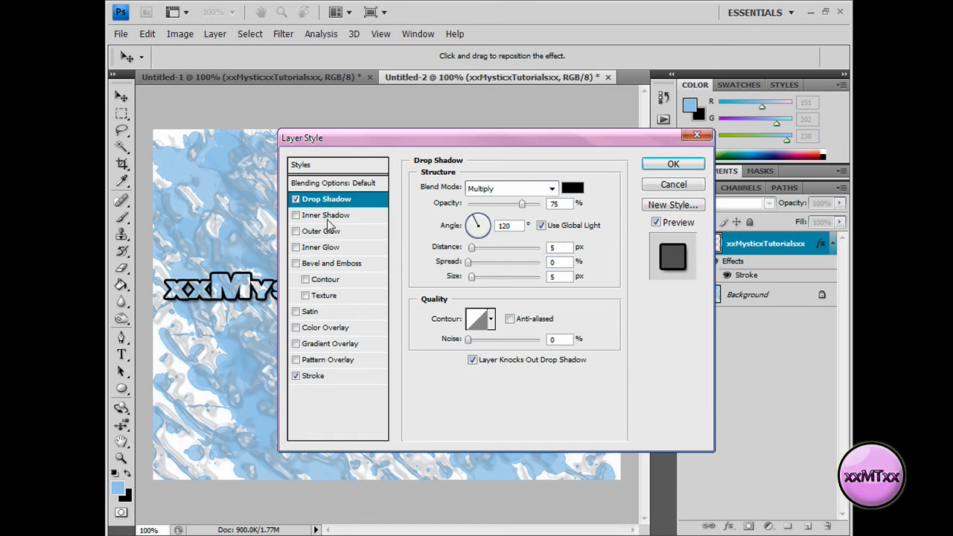
pyautogui.click(326, 214)
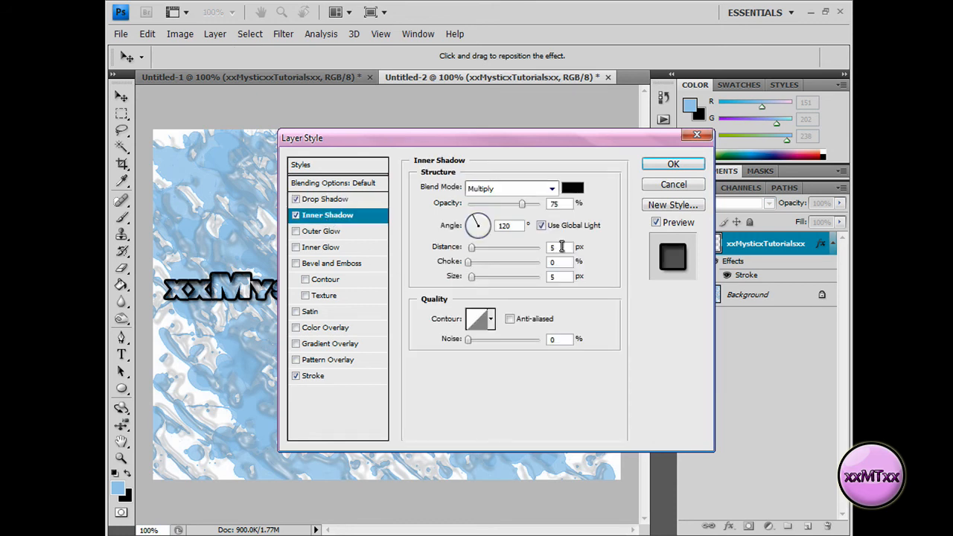
# - Enable Bevel and Emboss with the Stroke Emboss style
pyautogui.click(297, 263)
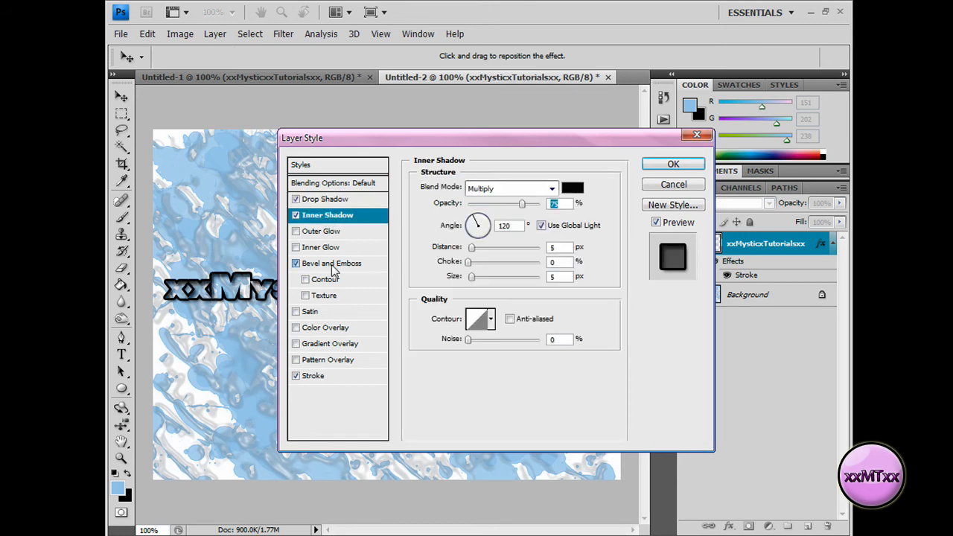
pyautogui.click(331, 263)
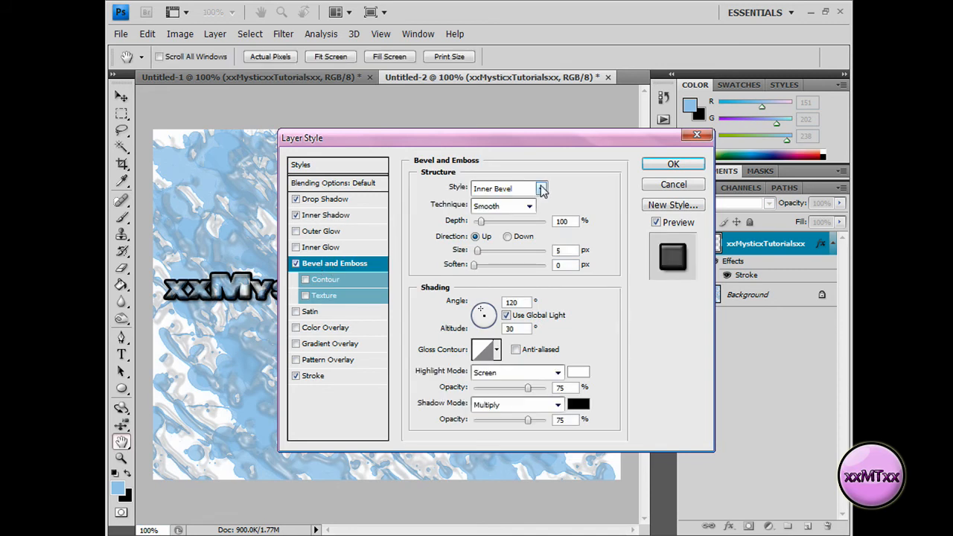
pyautogui.click(540, 187)
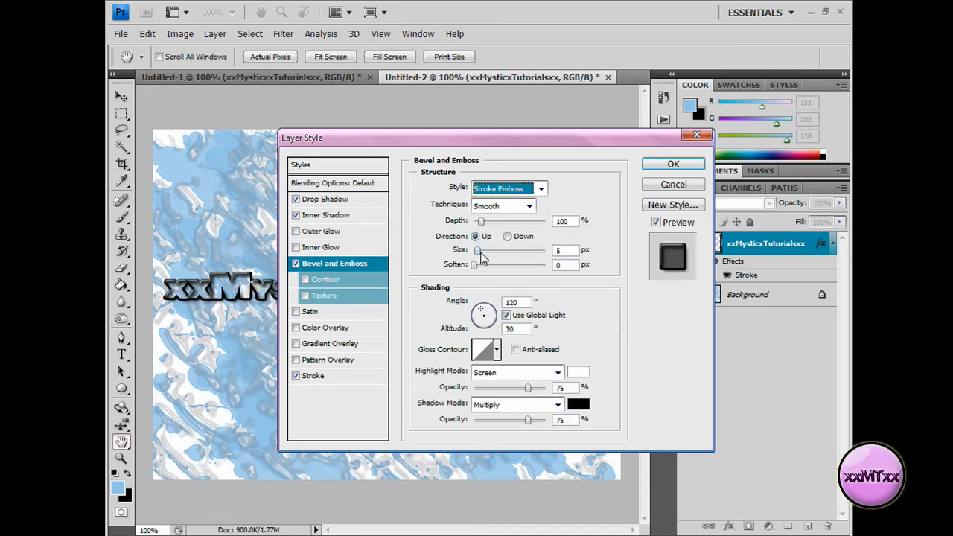
pyautogui.click(305, 280)
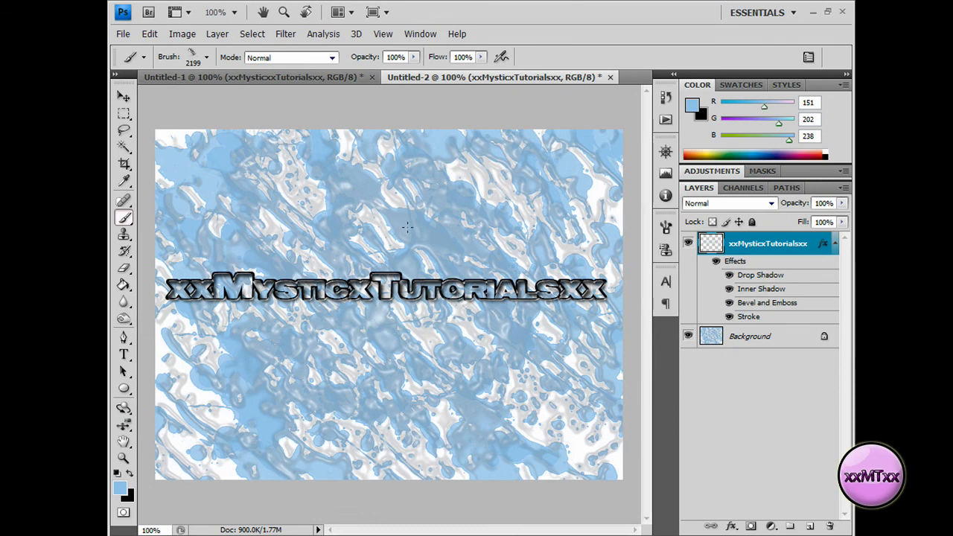
pyautogui.moveTo(436, 217)
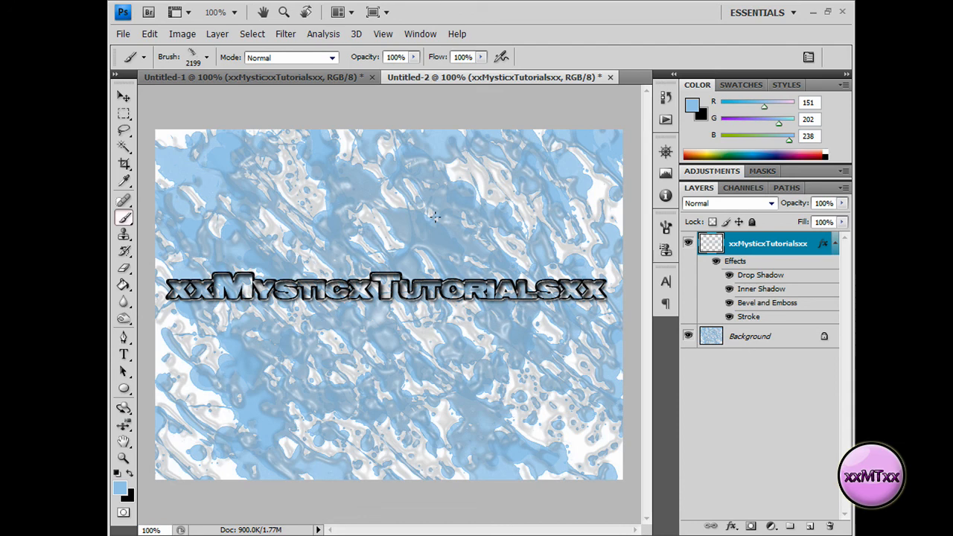
pyautogui.moveTo(436, 228)
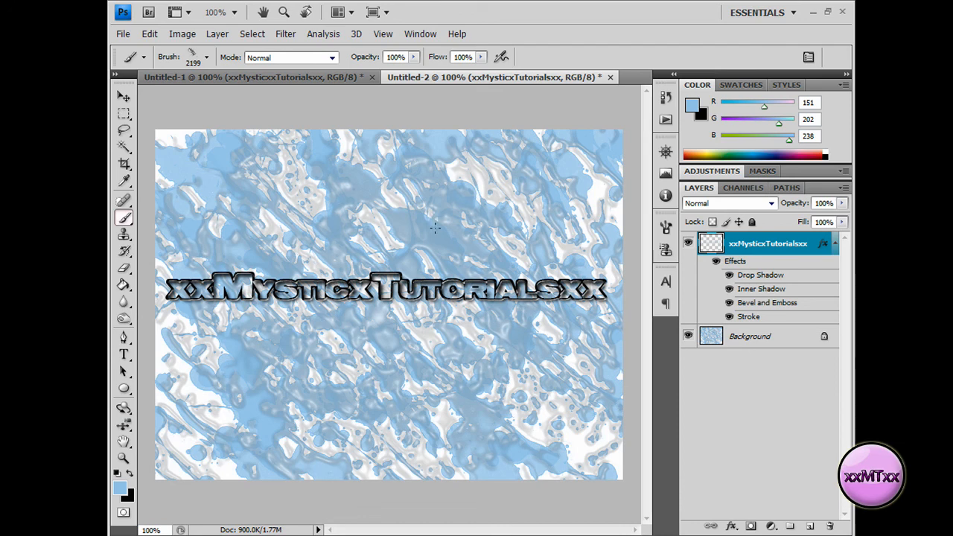